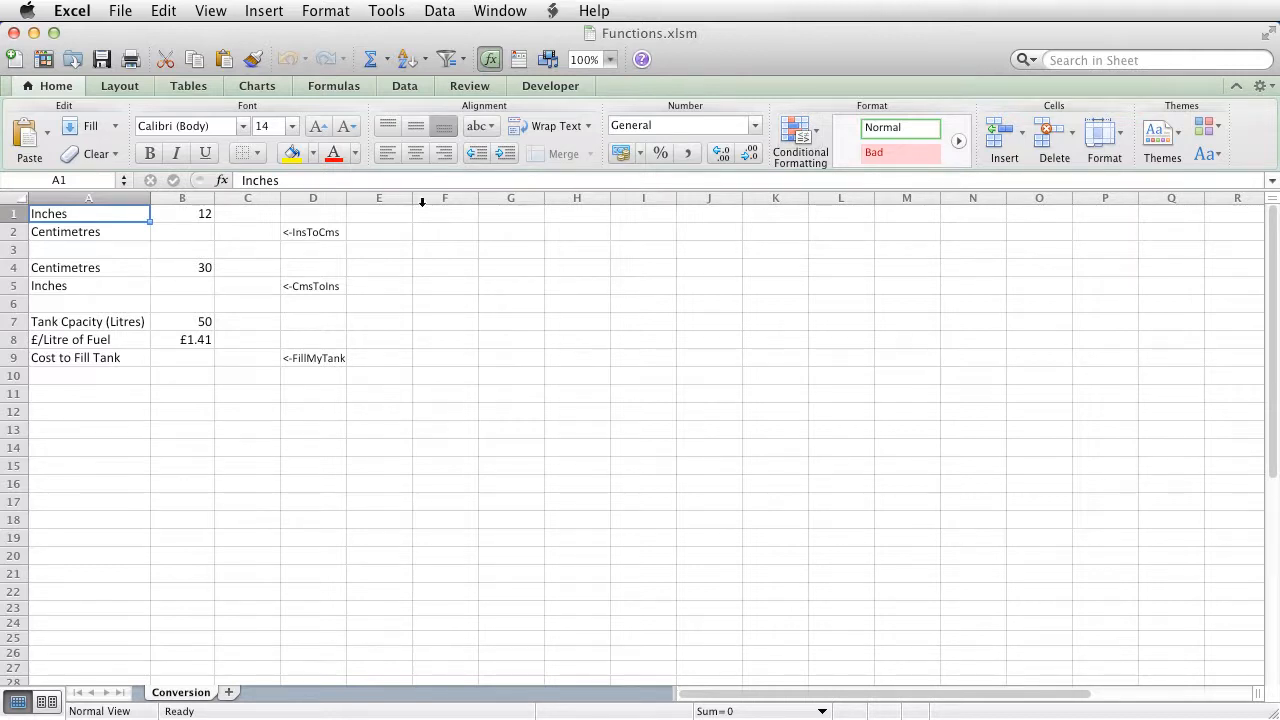
Select cell B2, beside the Centimetres label.
left_click(183, 231)
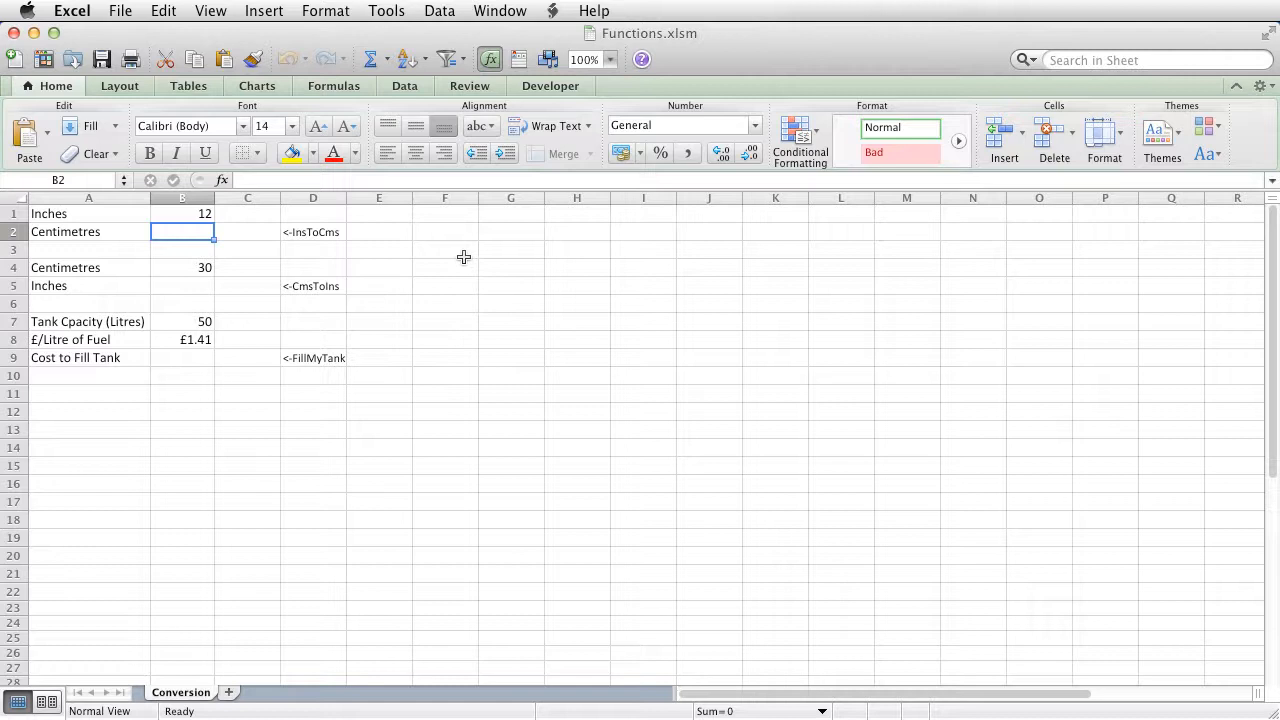
Enter =InsToCms(B1) in B2 to convert the 12 inches to 30.48 centimetres.
type("=")
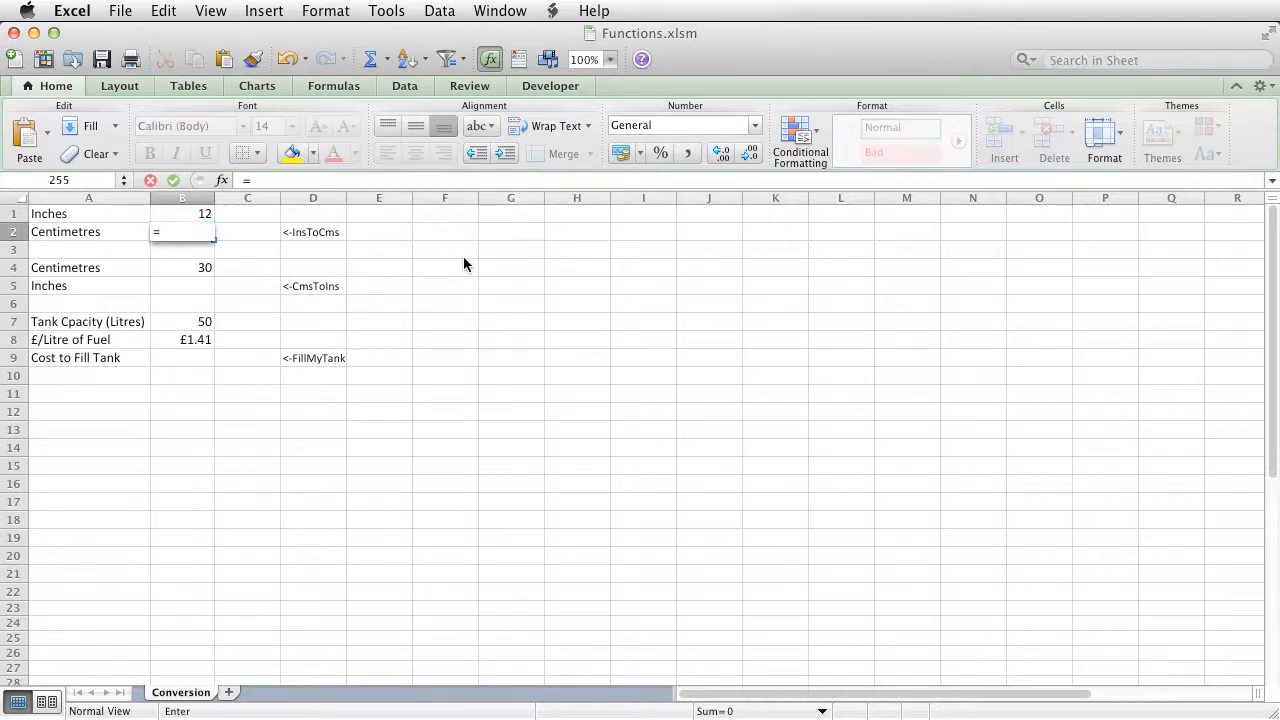
type("inDEX")
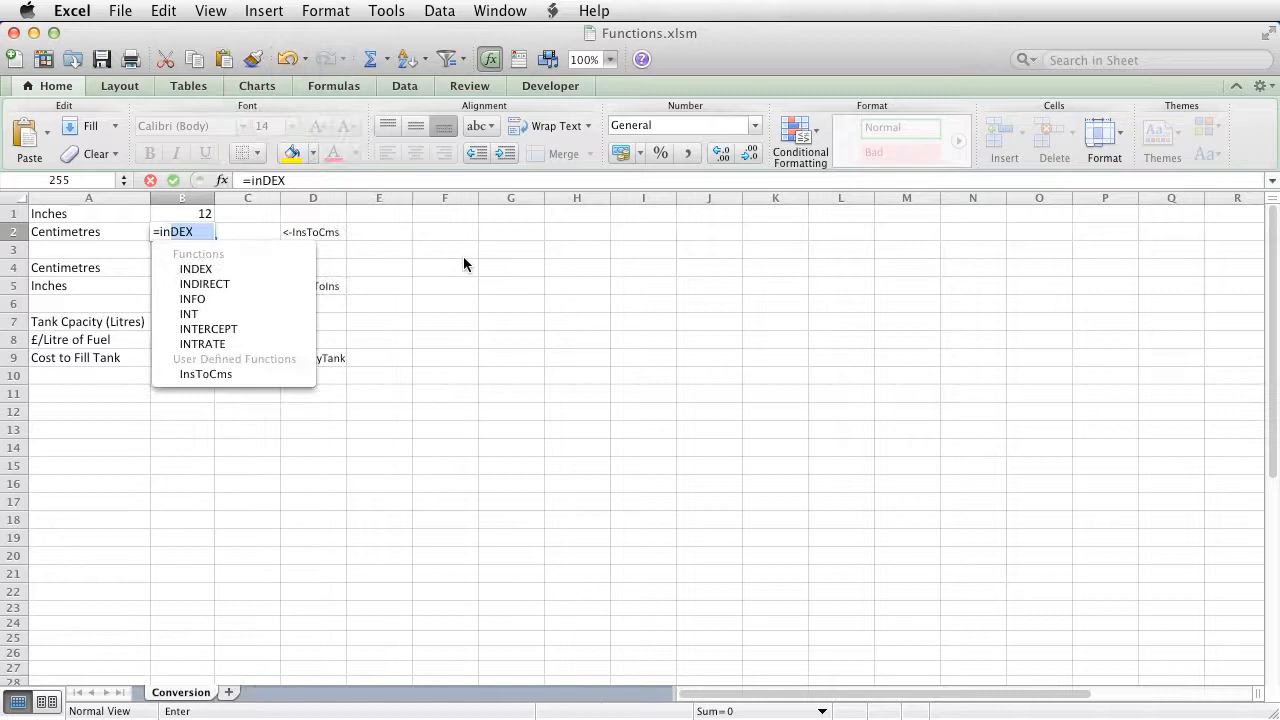
type("soCms")
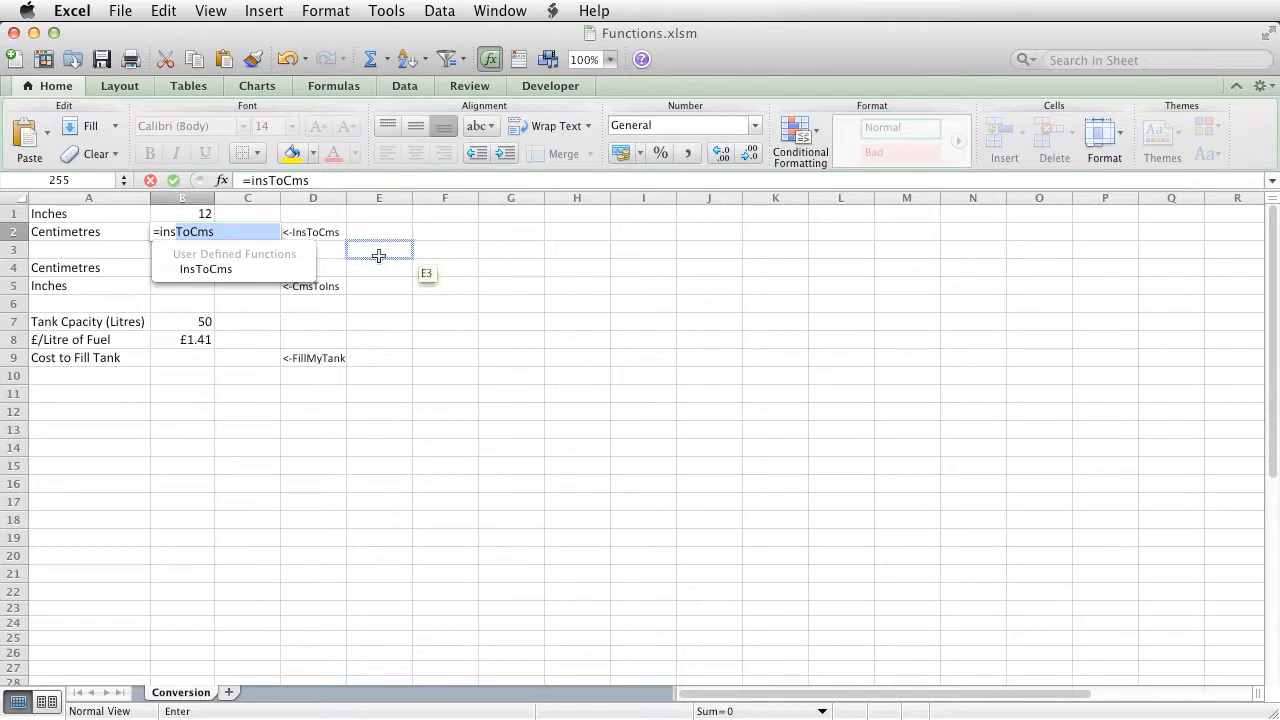
mouse_move(205, 269)
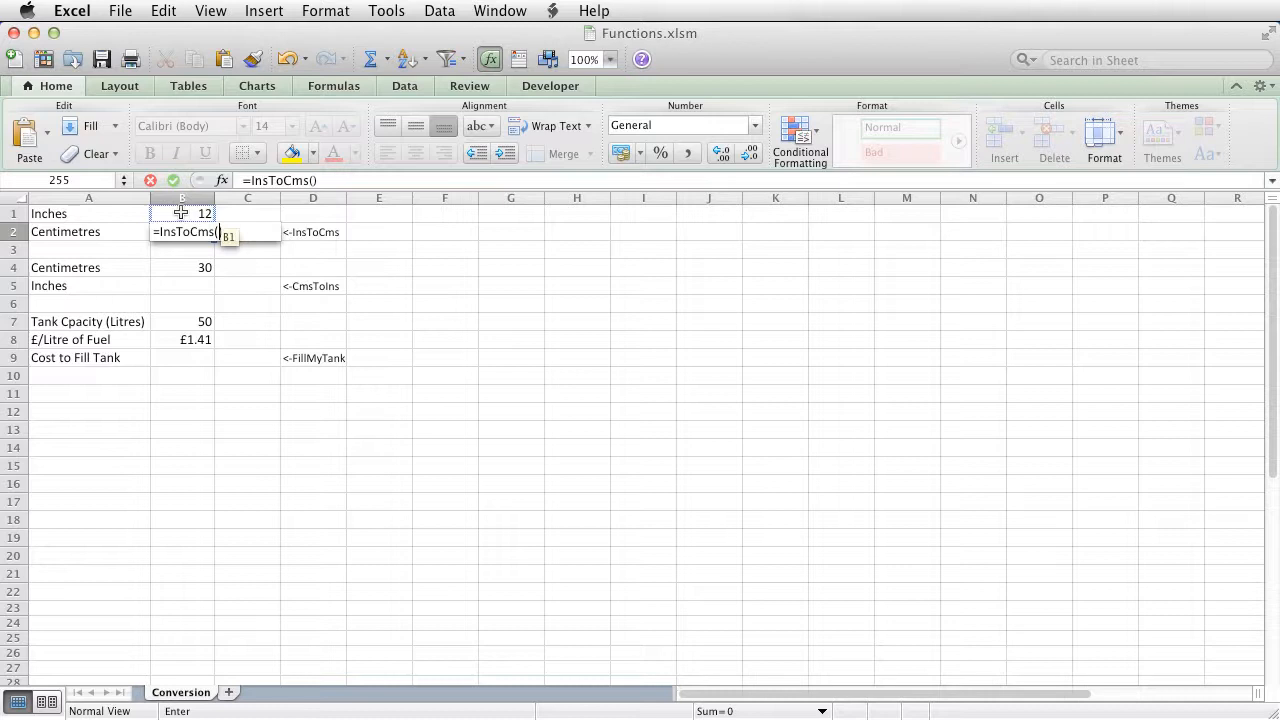
left_click(181, 213)
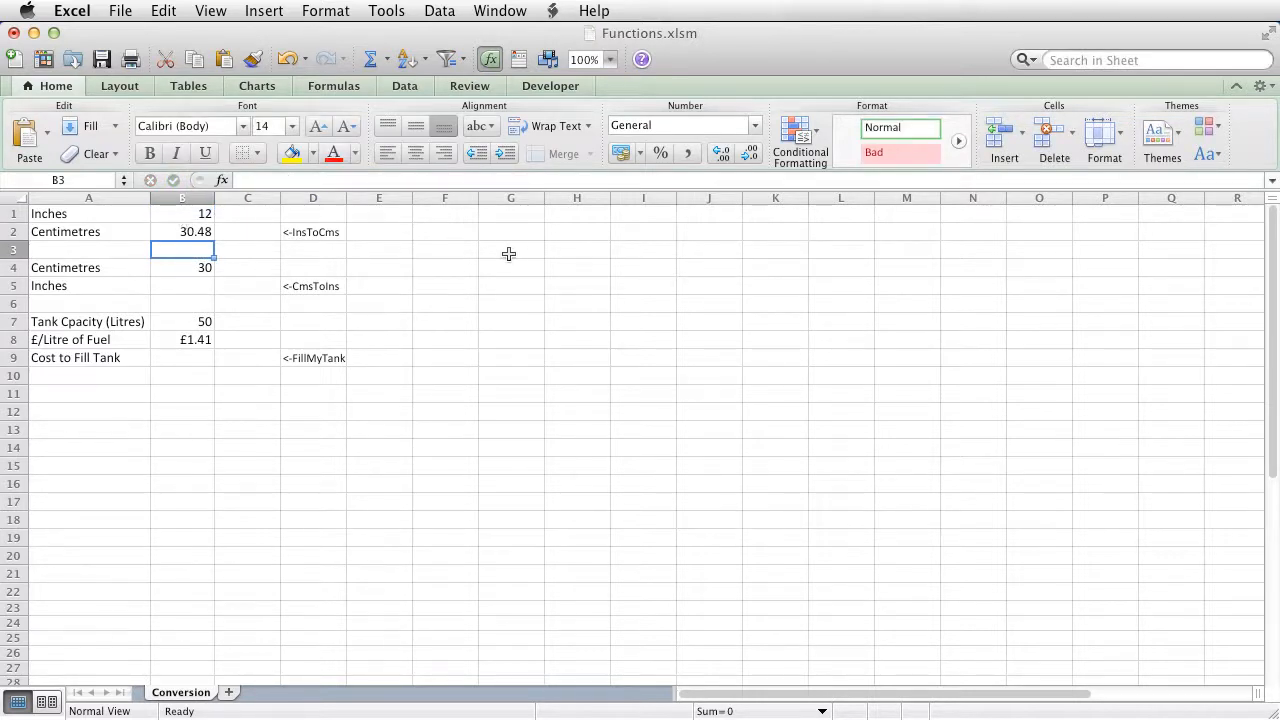
mouse_move(398, 223)
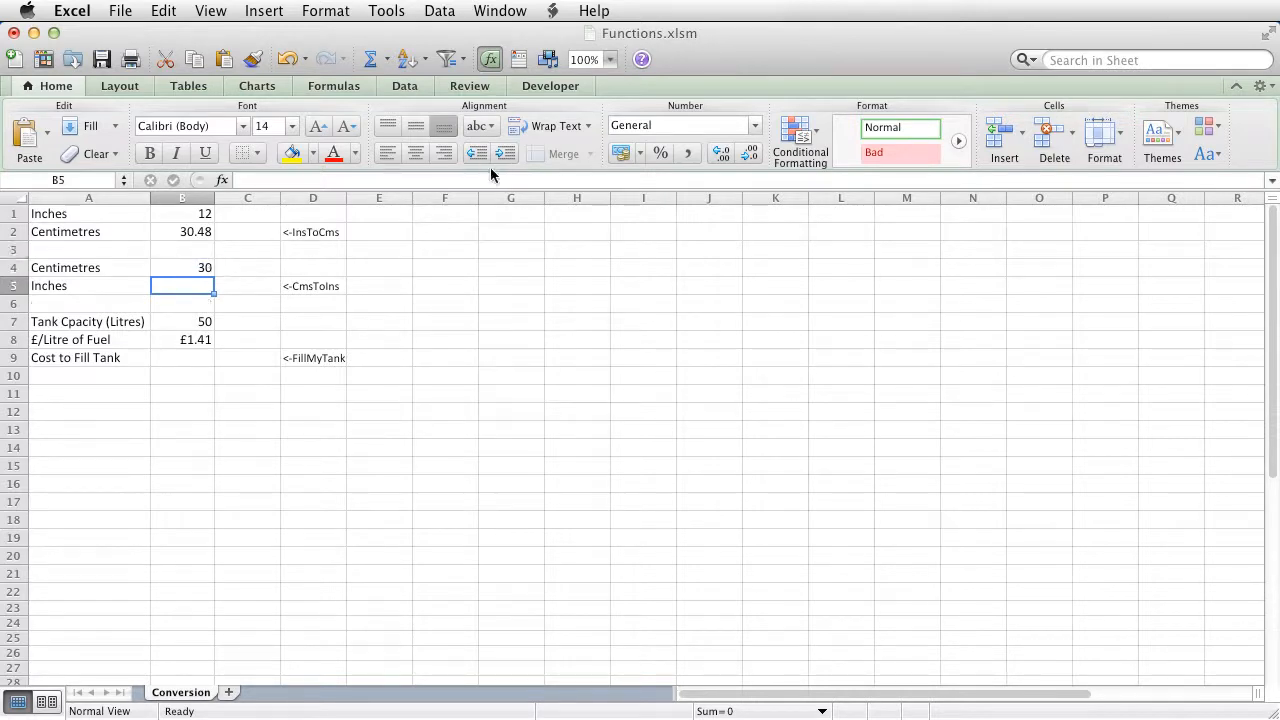
mouse_move(483, 175)
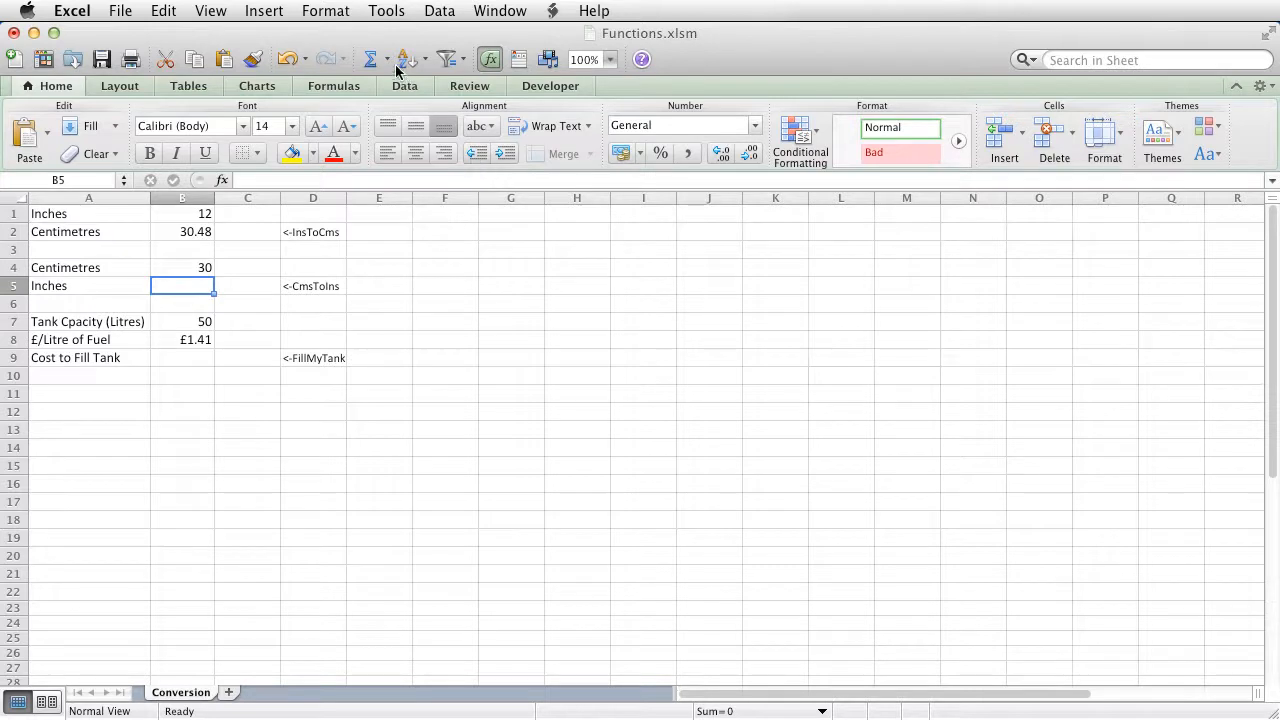
Move on to cell B5 for the inches result of the 30 centimetres.
left_click(389, 66)
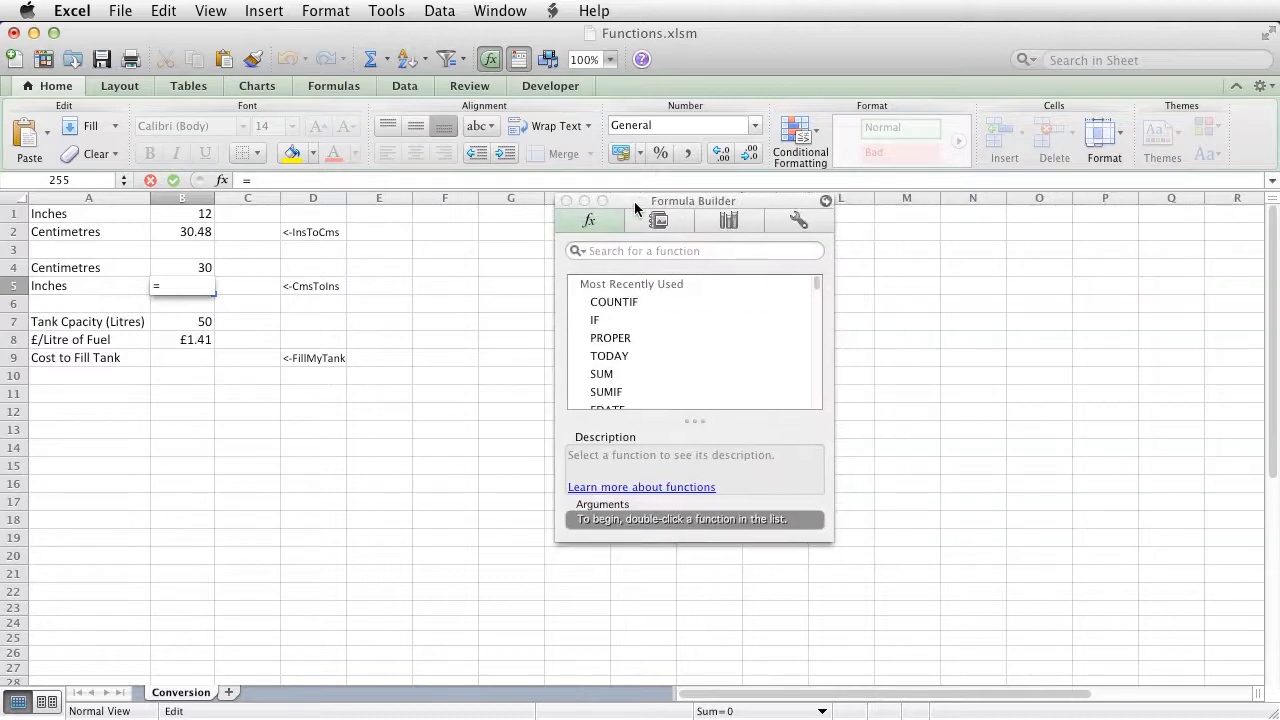
mouse_move(820, 288)
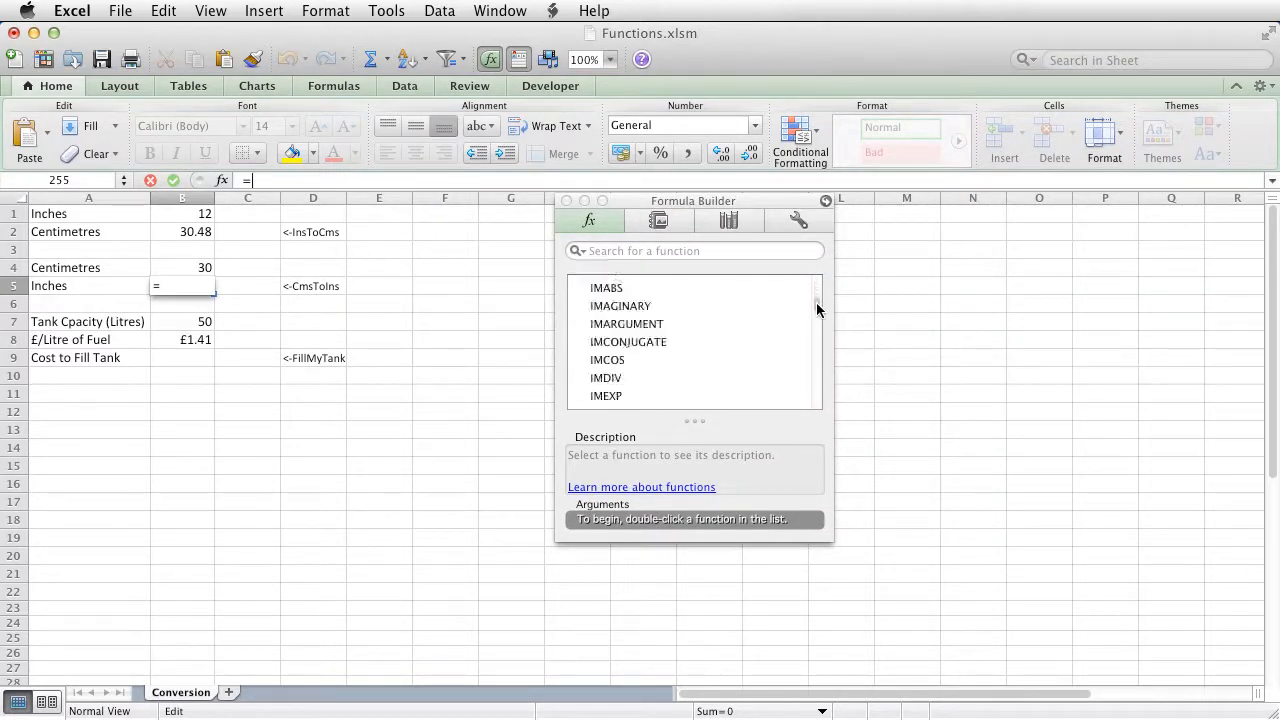
Scroll down the Formula Builder function list.
scroll("down", 3)
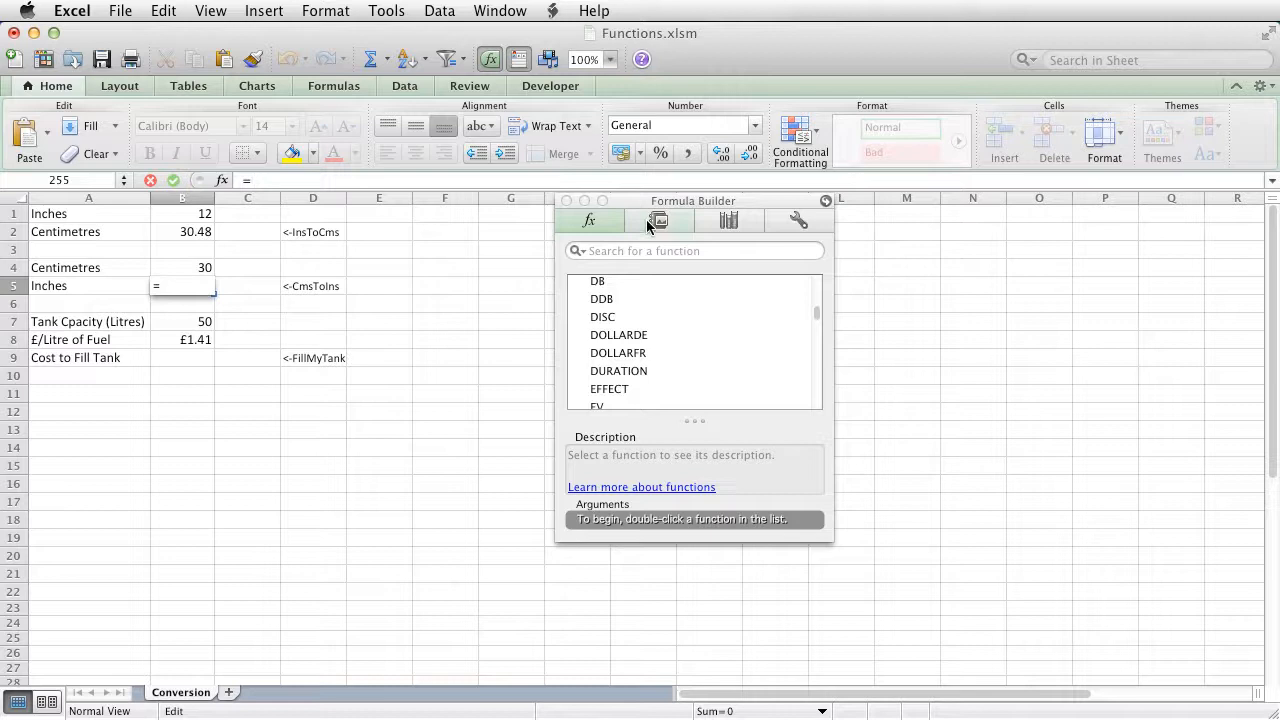
mouse_move(823, 323)
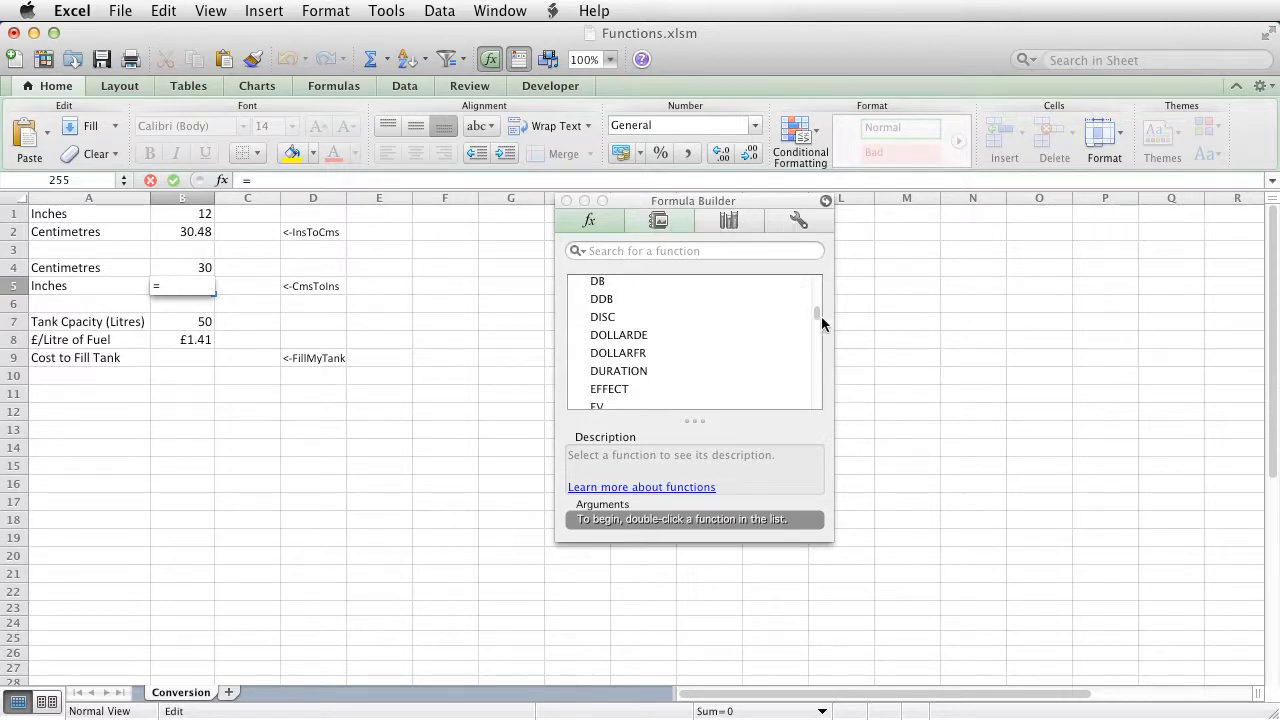
mouse_move(818, 315)
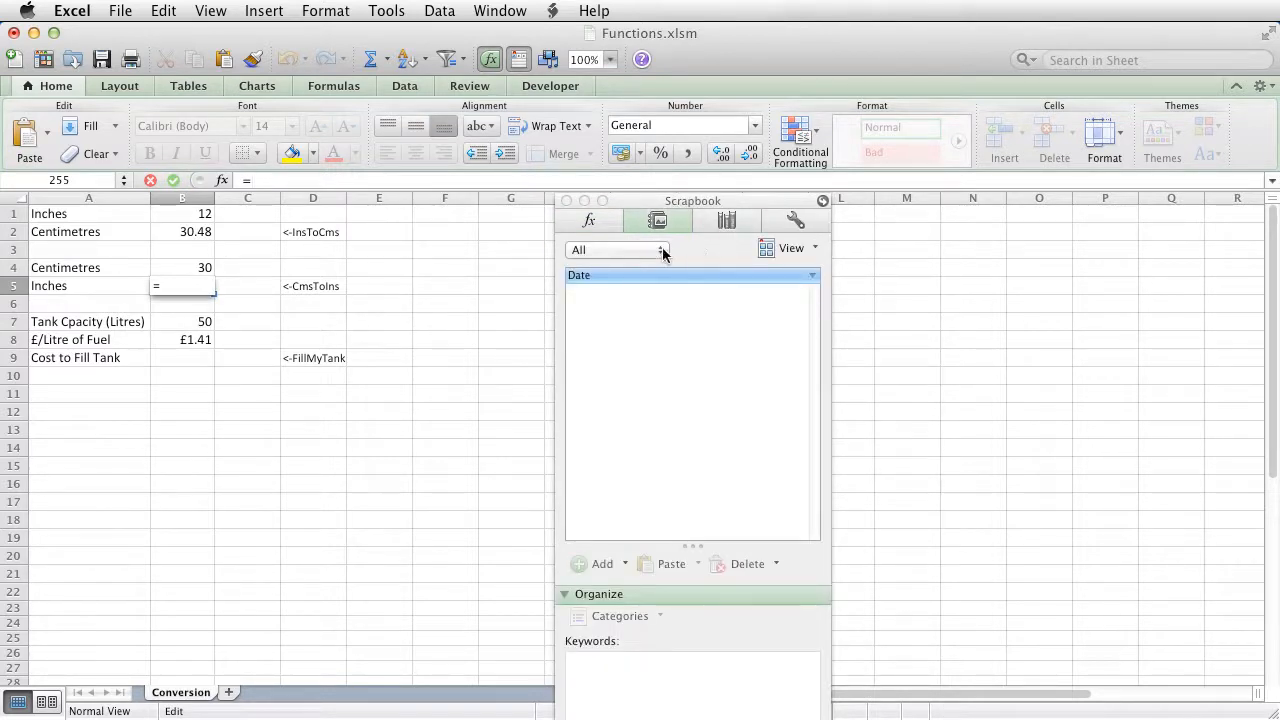
Switch to Reference Tools, then return to the Formula Builder function list.
left_click(727, 220)
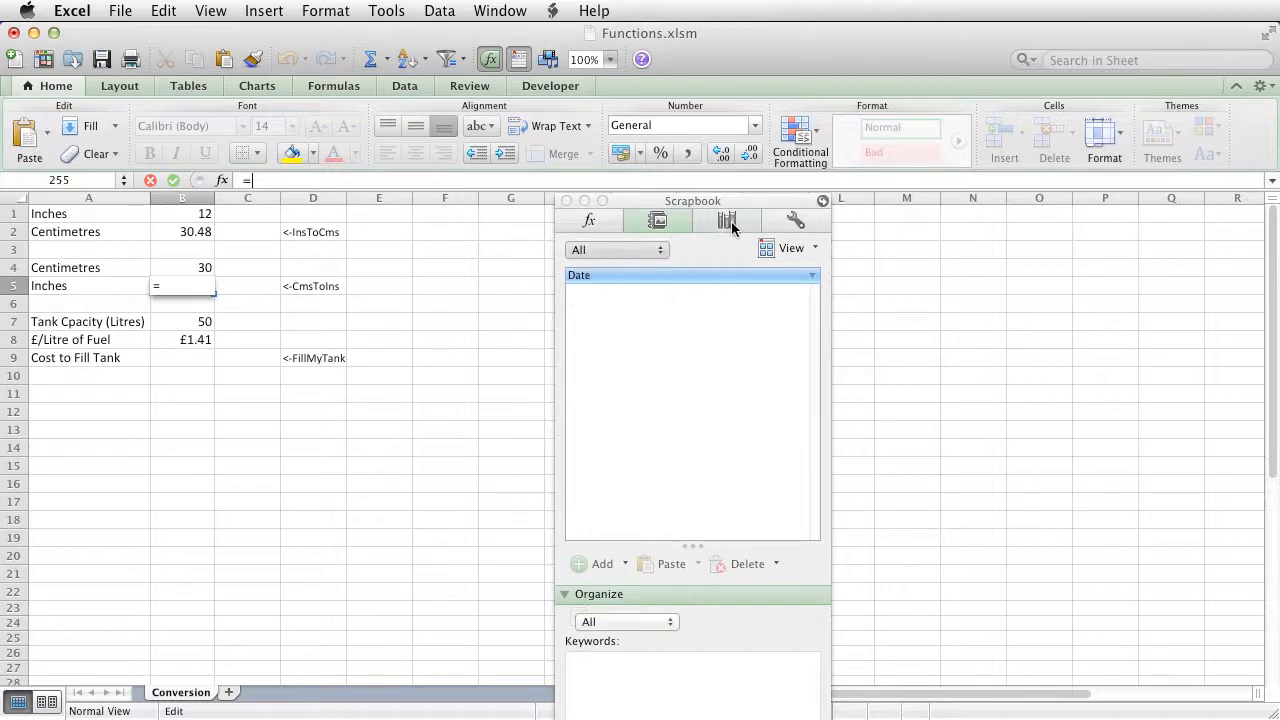
left_click(727, 220)
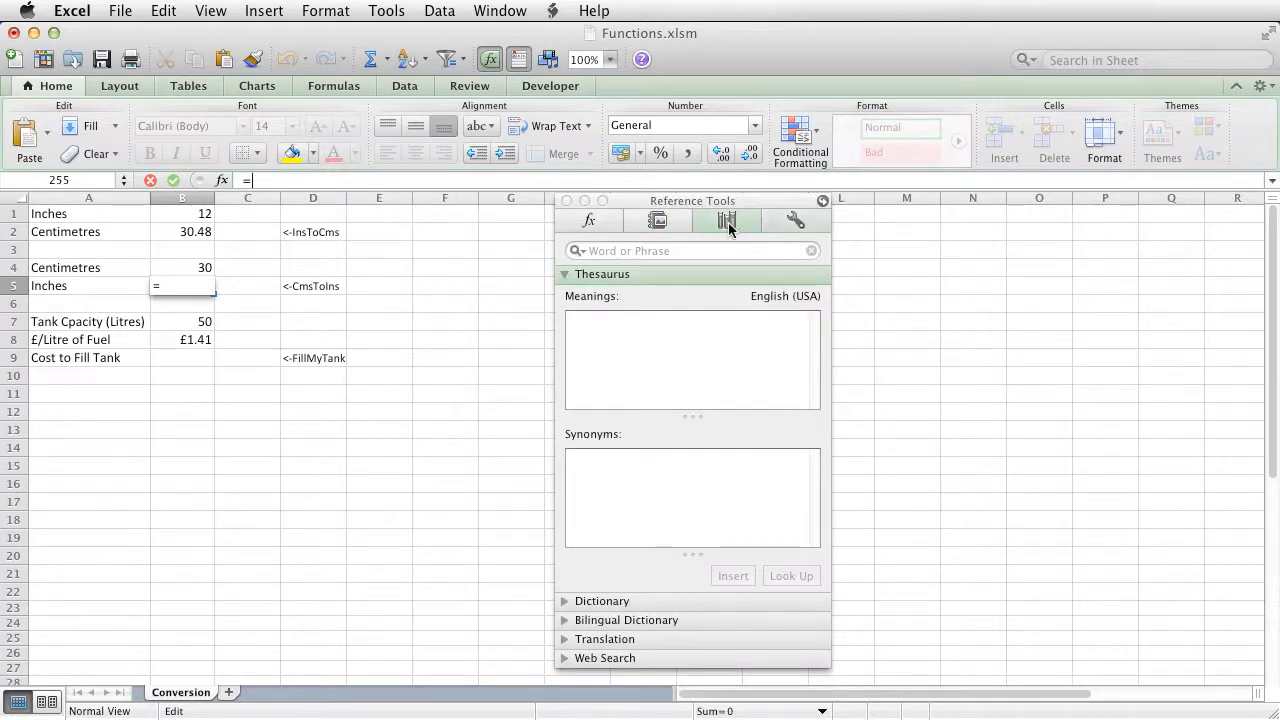
left_click(588, 220)
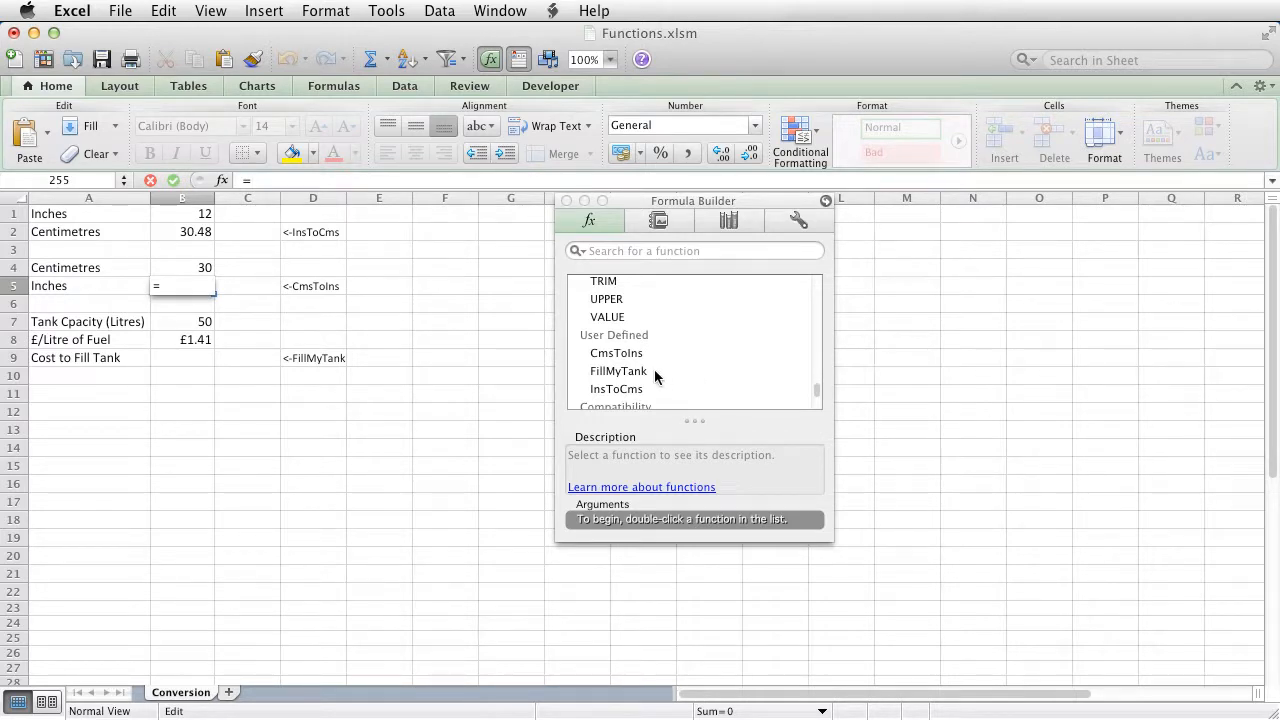
mouse_move(632, 390)
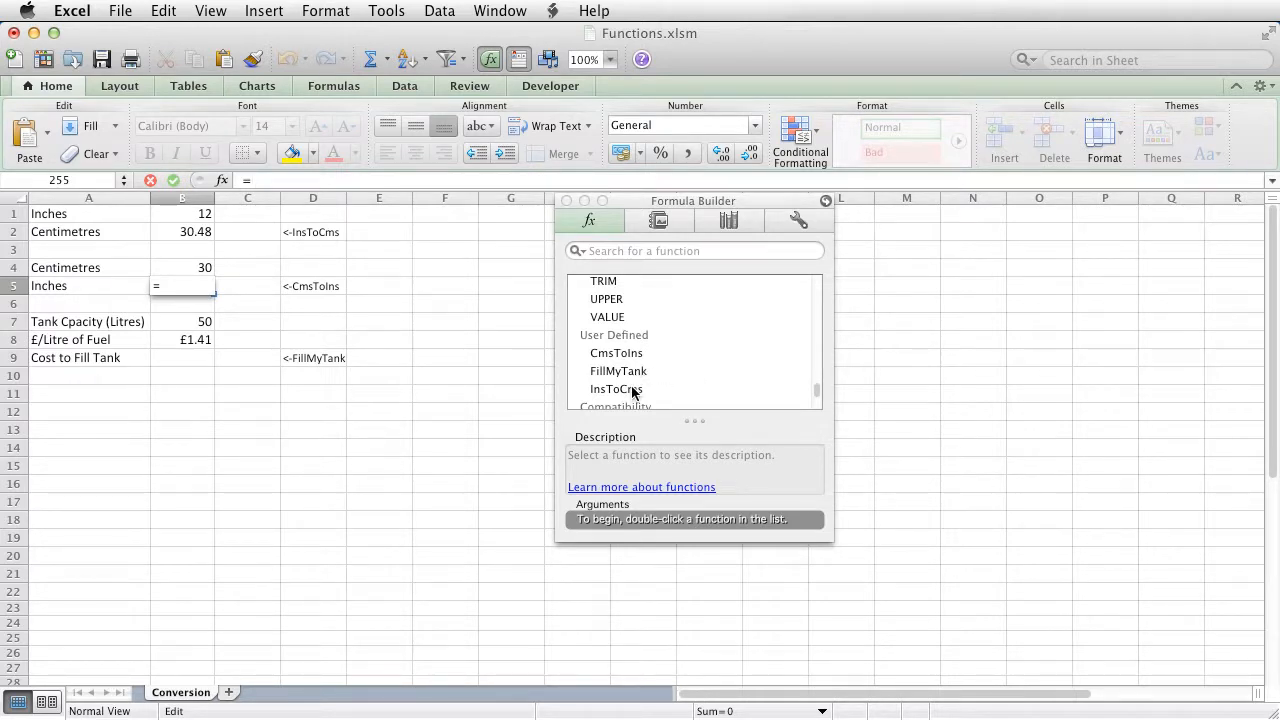
Preview the CmsToIns description, then insert CmsToIns into the B5 formula.
left_click(616, 352)
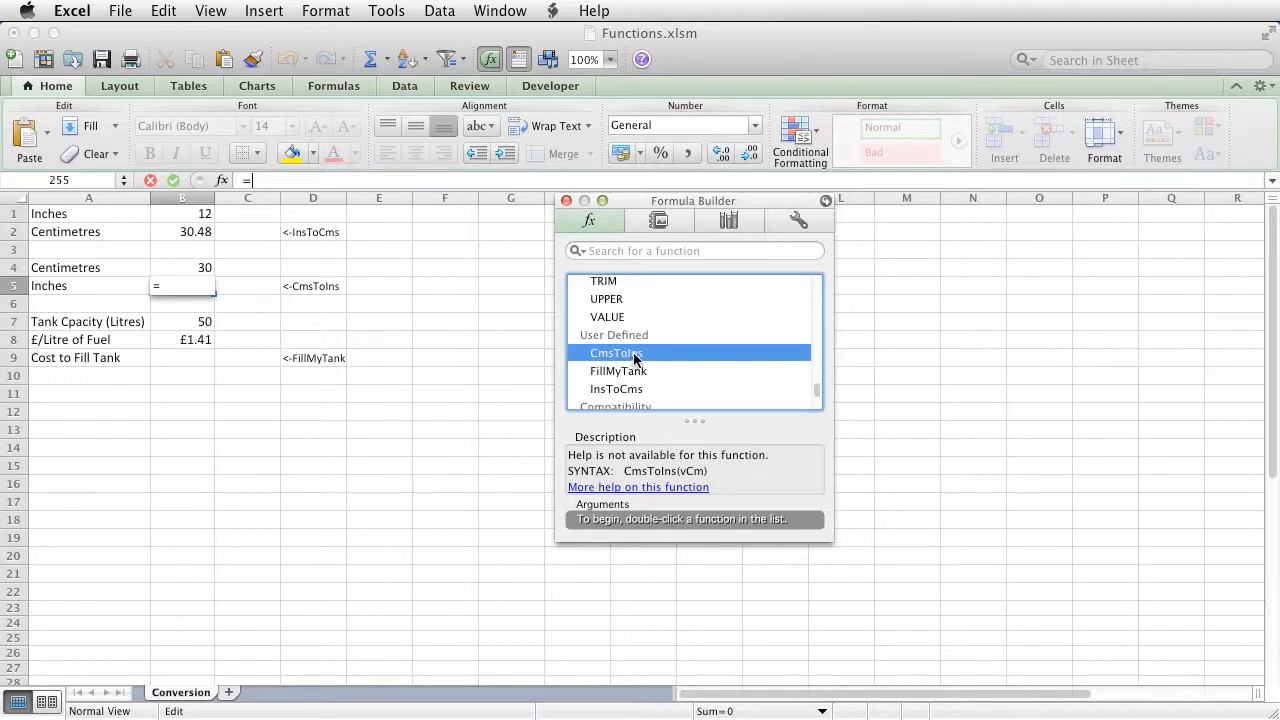
double_click(616, 352)
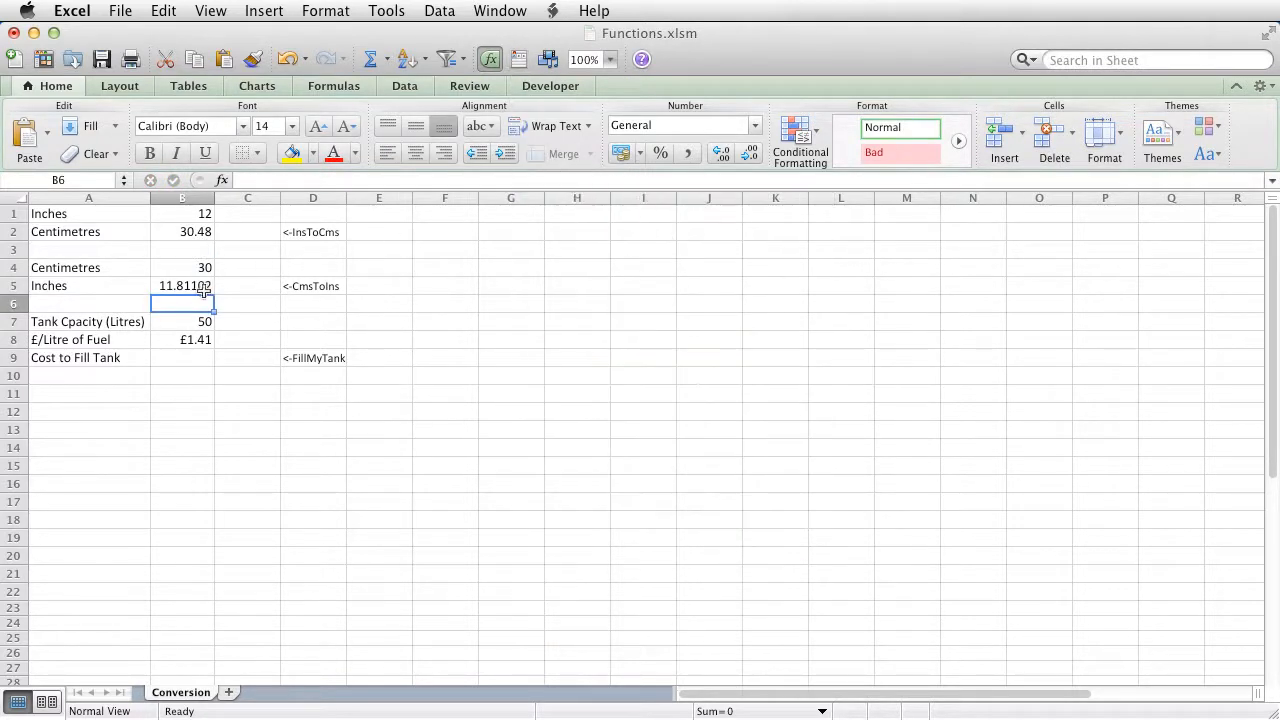
Check B5's formula, then change B4 to 35 so B5 shows 13.77953.
left_click(181, 286)
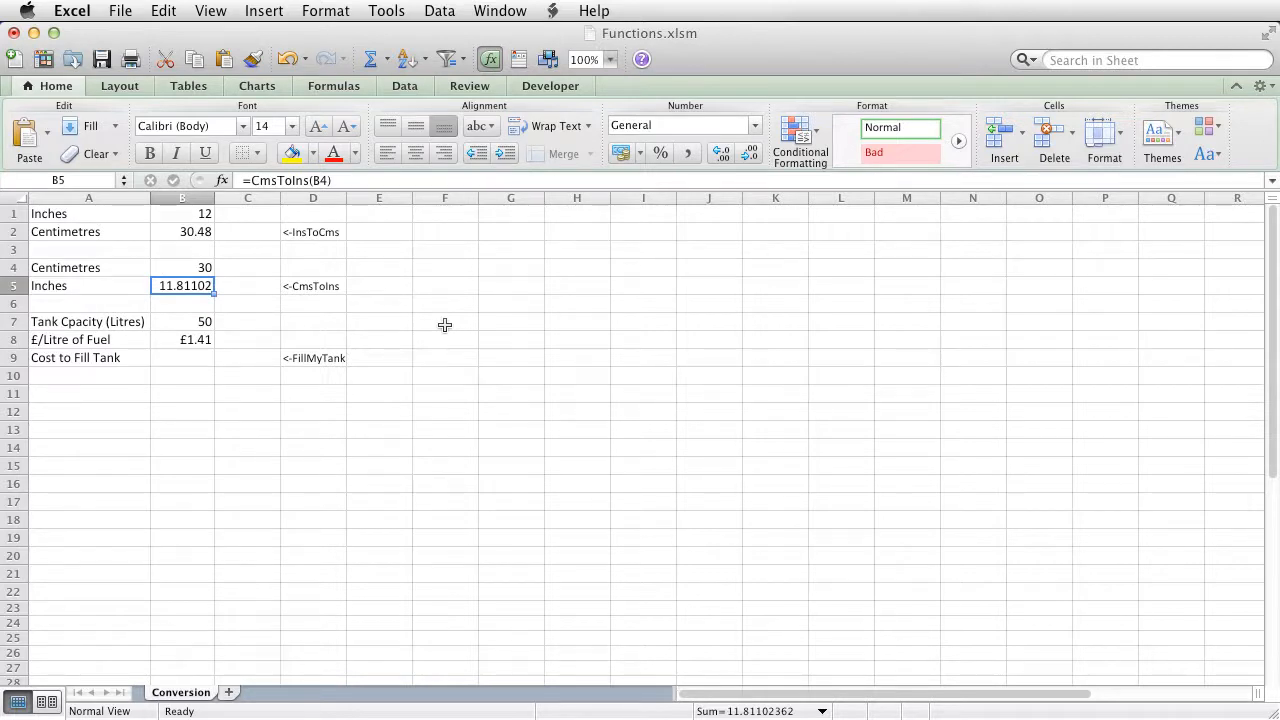
left_click(182, 267)
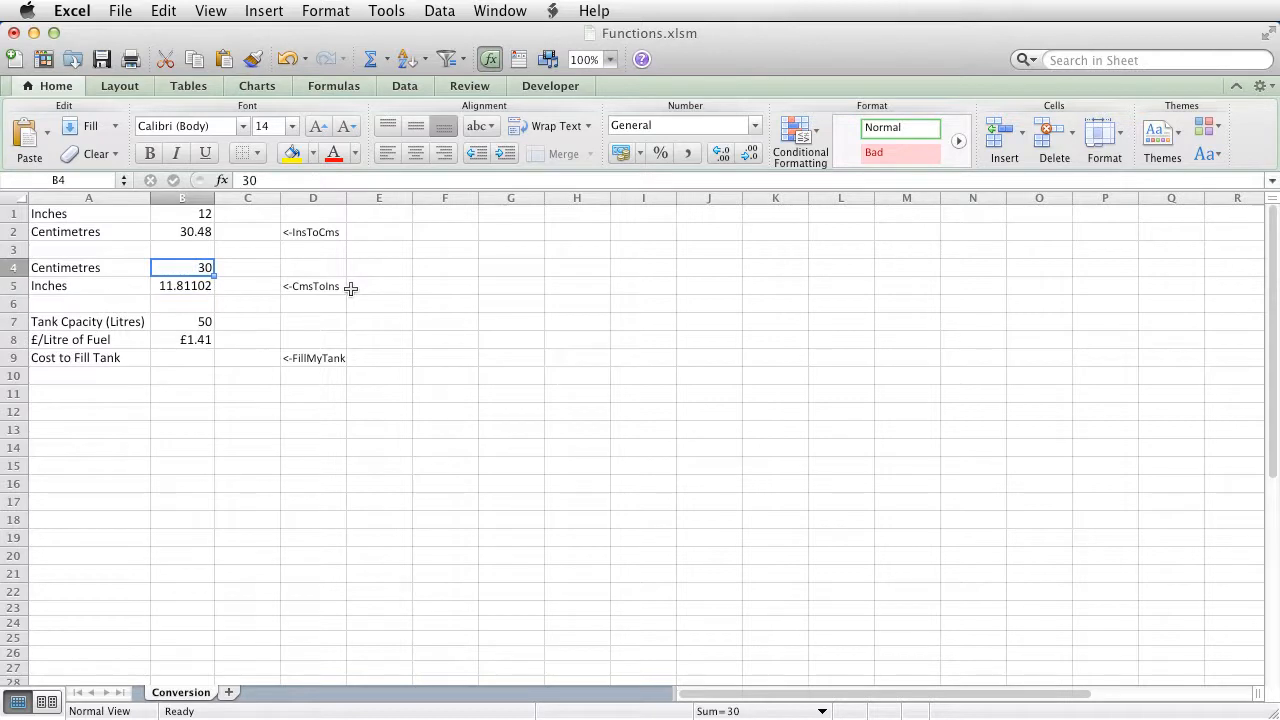
type("35")
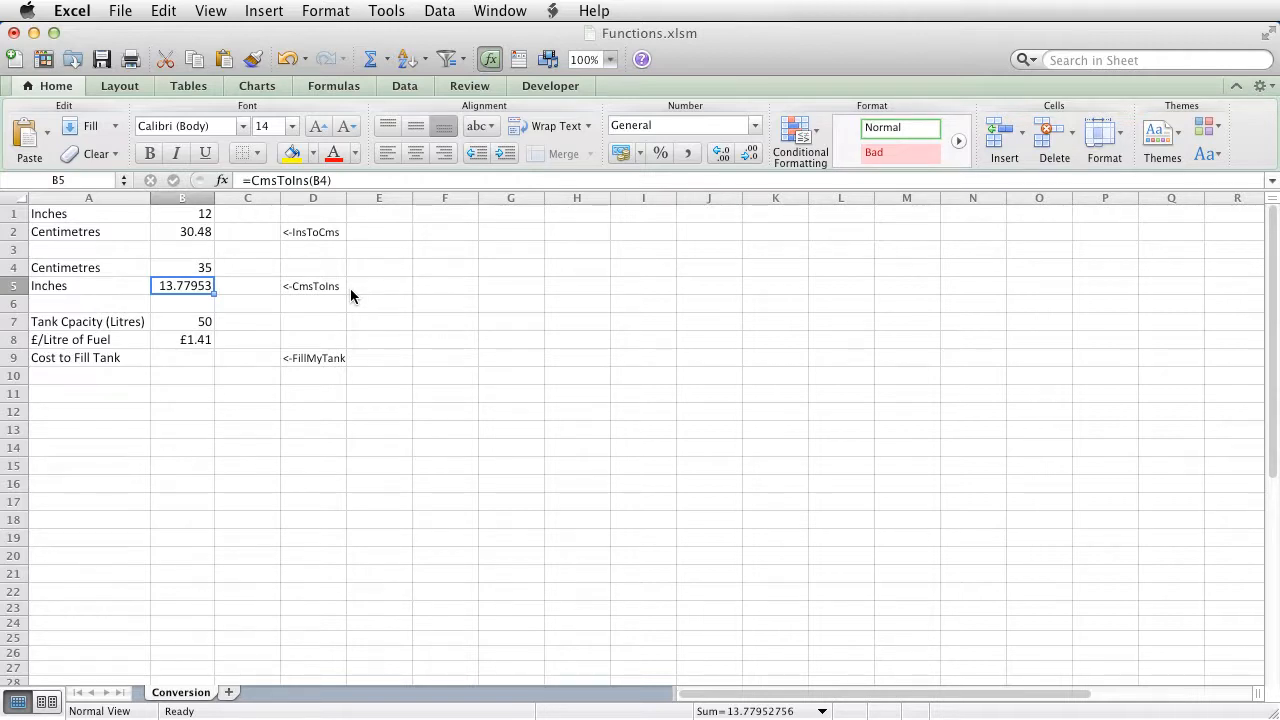
left_click(182, 357)
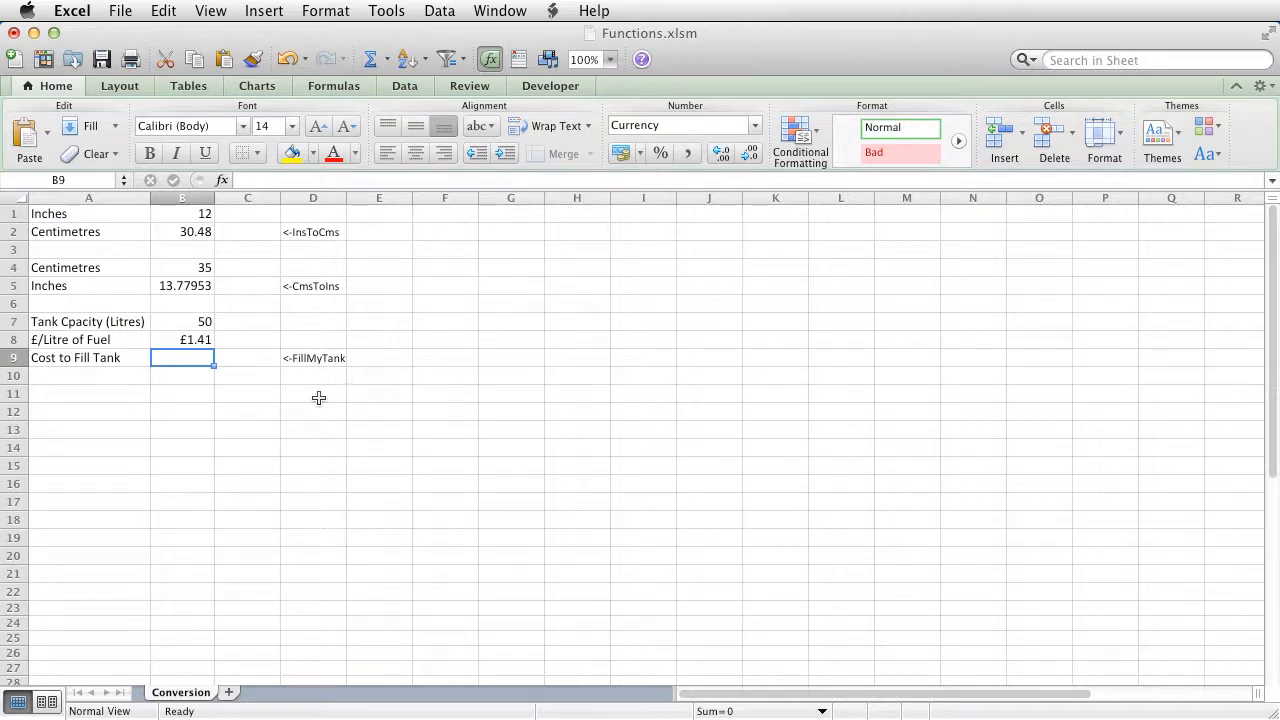
Select the A7 label to correct it to Tank Capacity (Litres).
left_click(88, 321)
type("=")
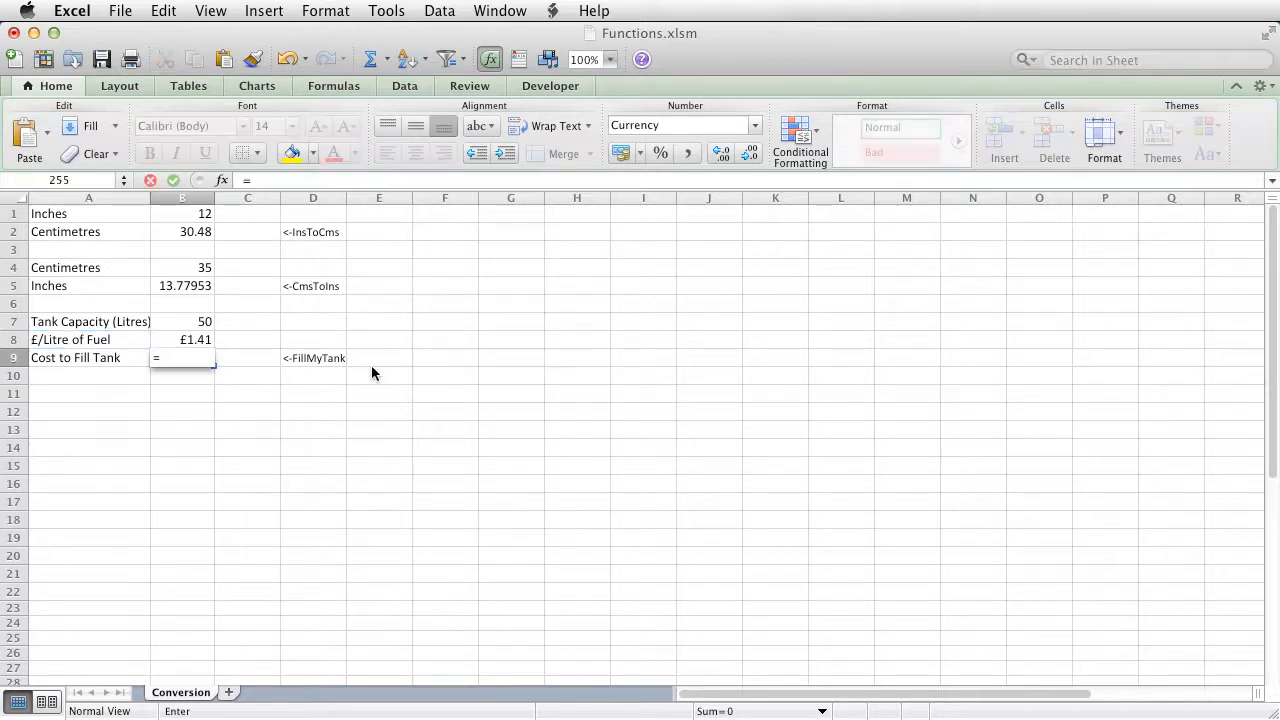
Build the B9 formula FillMyTank(B7,B8) from tank capacity and fuel price.
type("fillmytank")
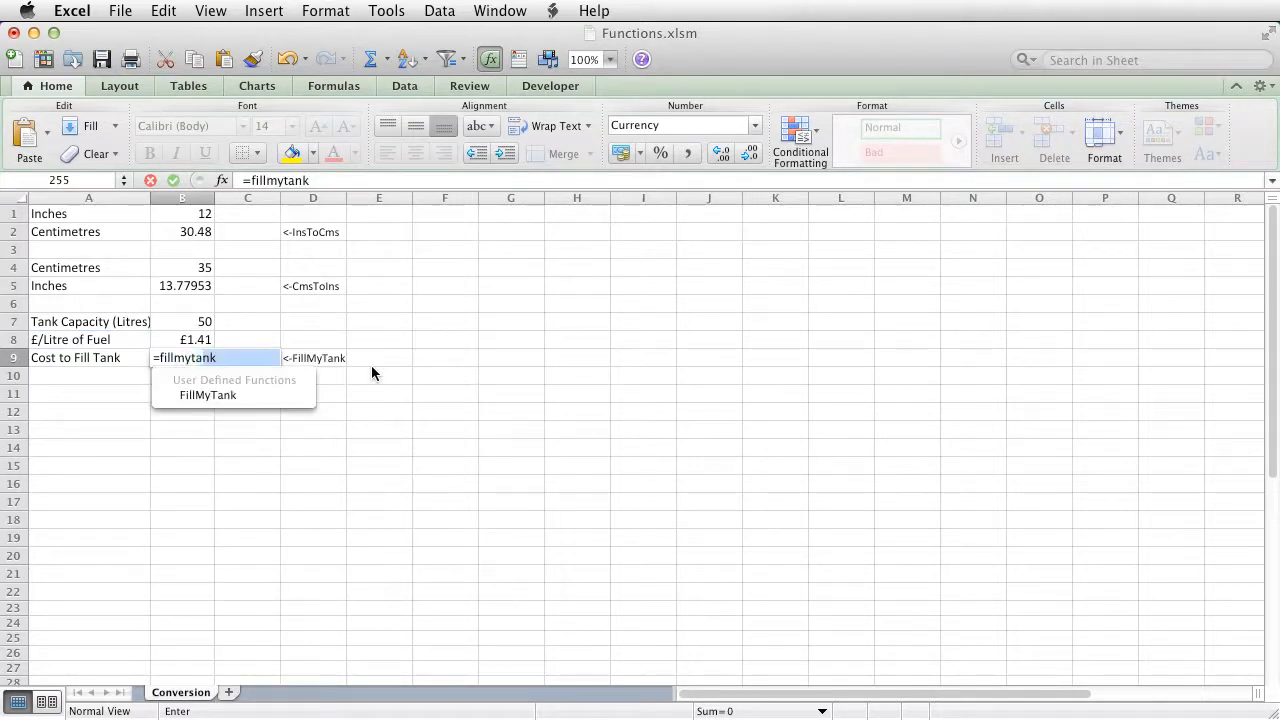
type("(")
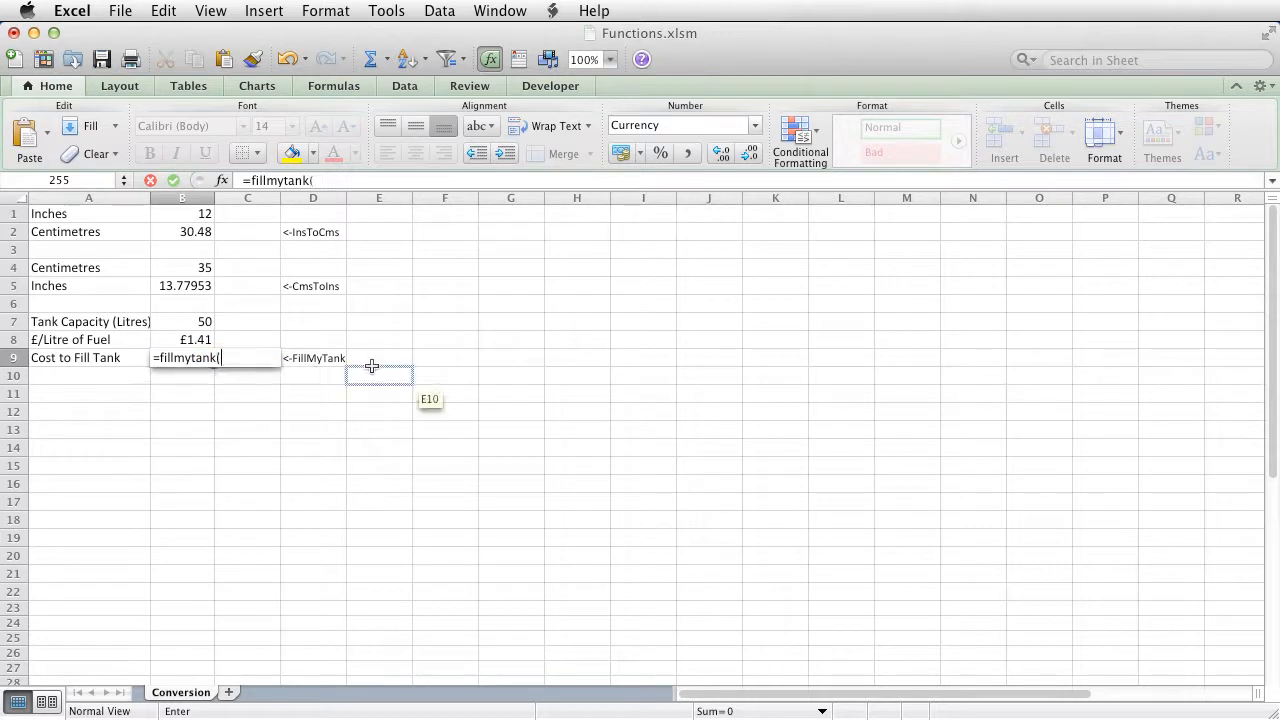
left_click(182, 321)
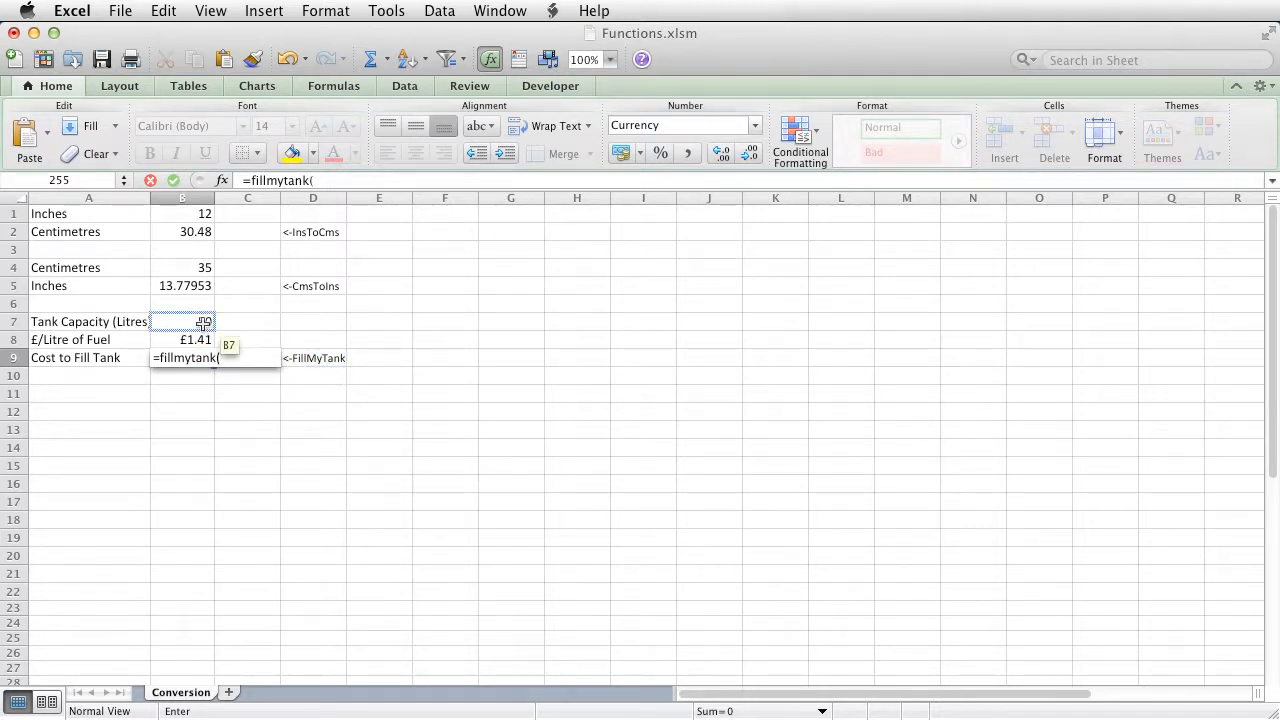
left_click(182, 321)
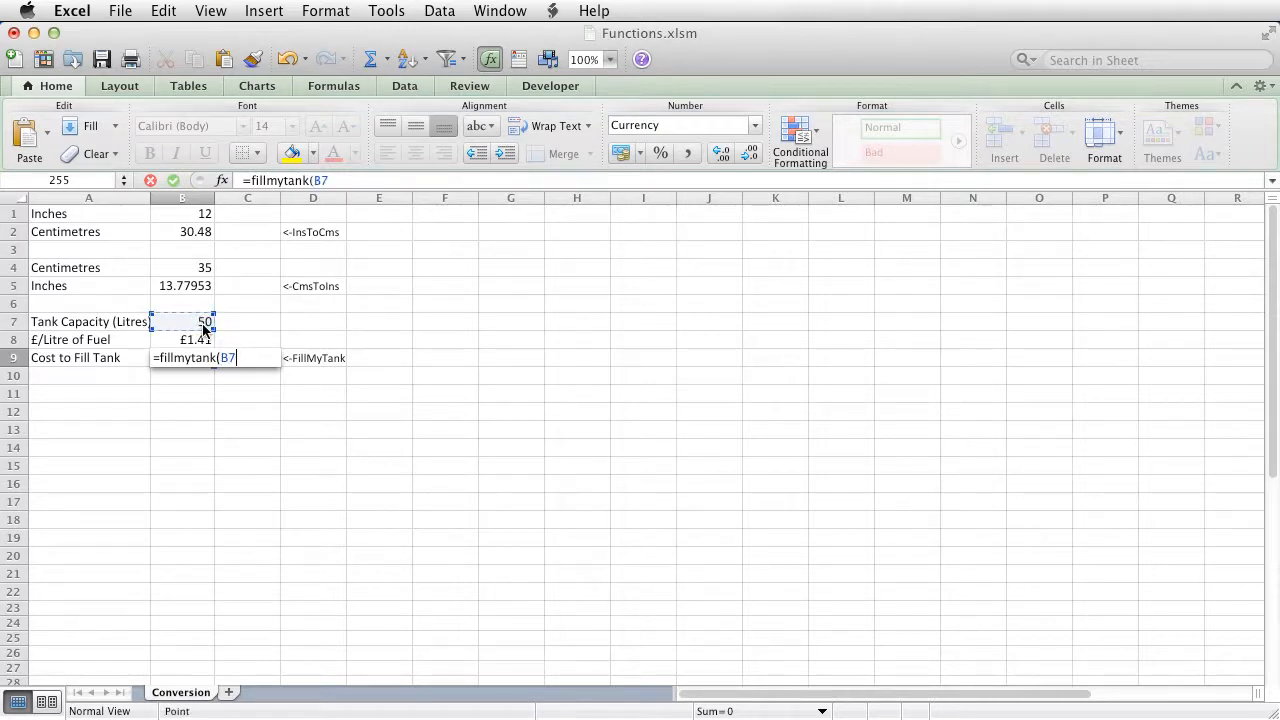
type(",")
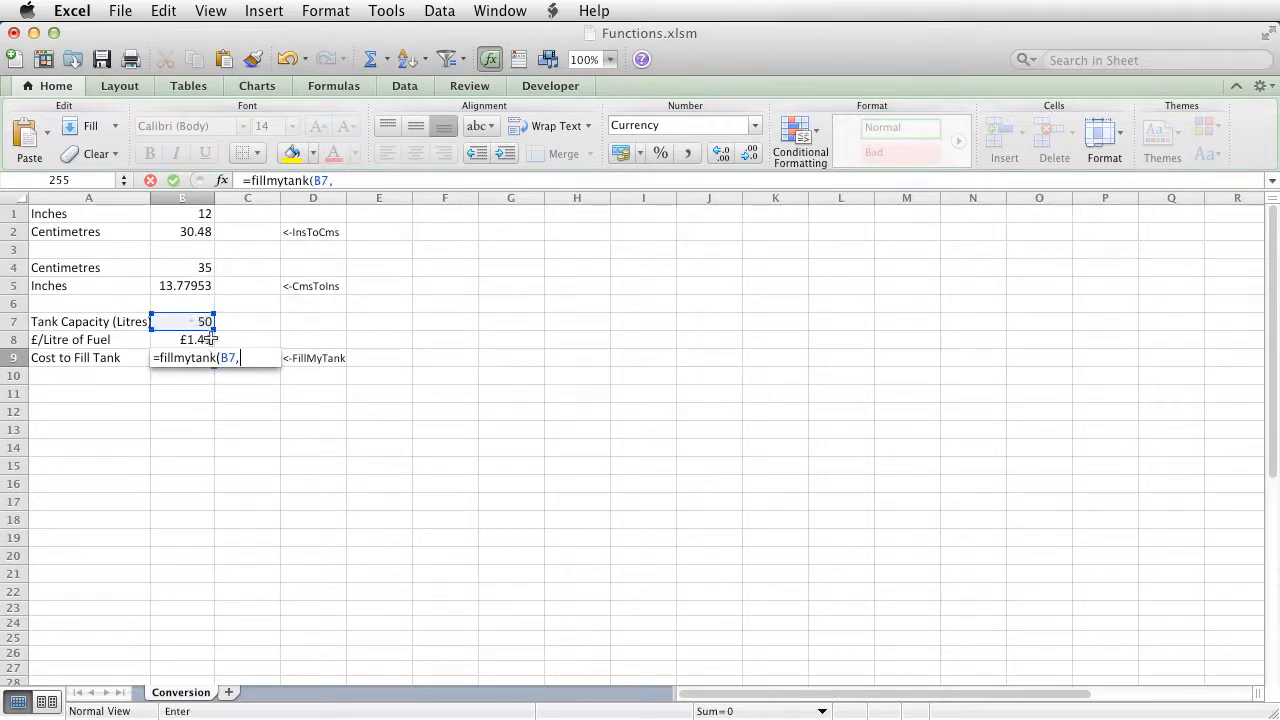
left_click(182, 339)
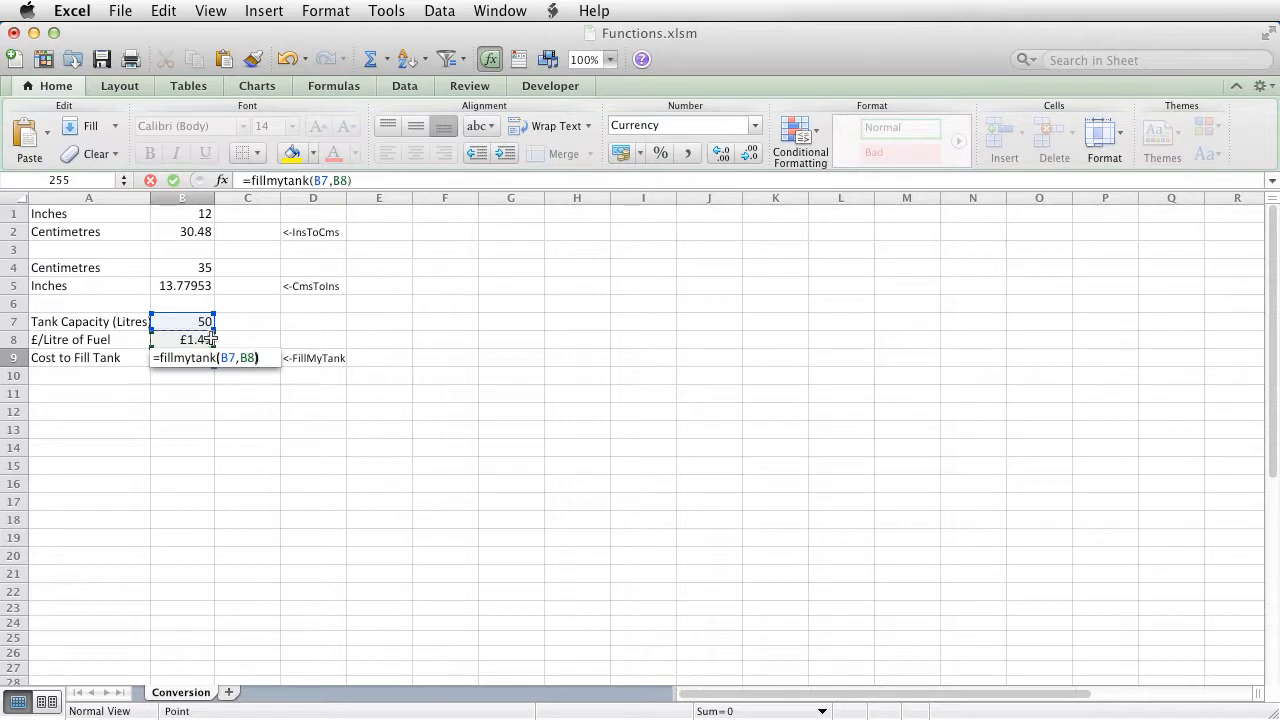